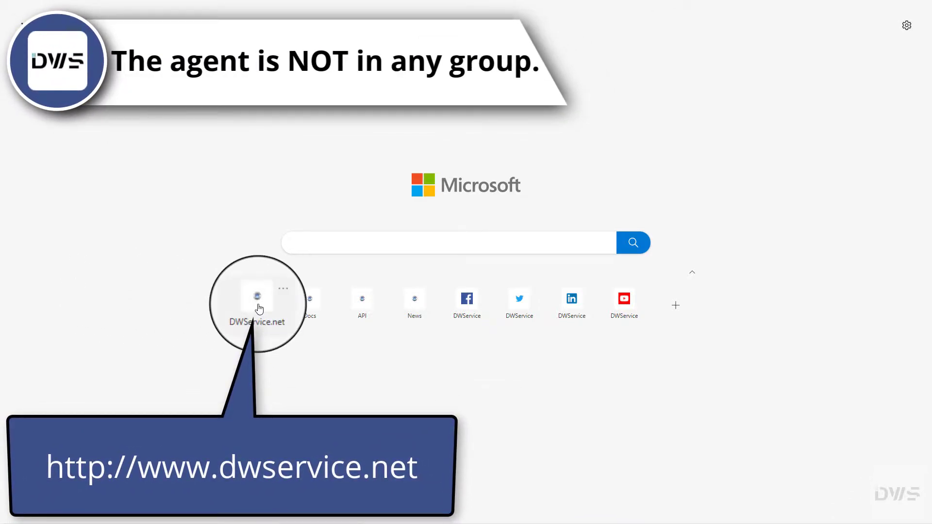
# Open DWService.net from the Edge new tab quick link tile.
pyautogui.click(257, 297)
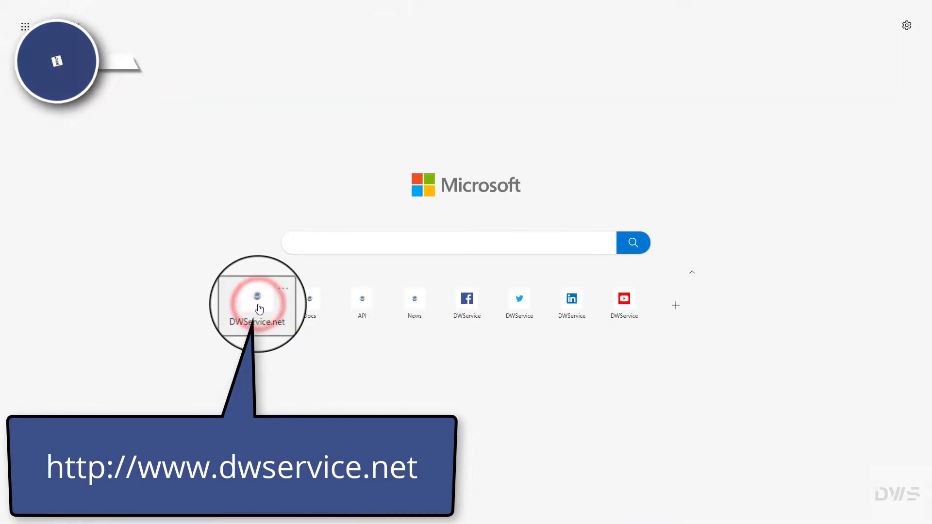
pyautogui.click(257, 299)
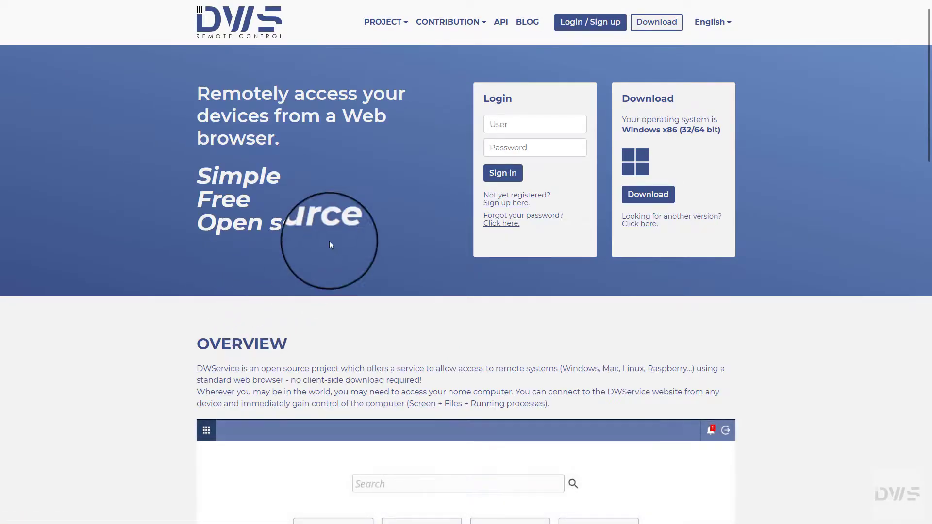
# Enter email#TestPC and the password in the DWService login form.
pyautogui.click(589, 22)
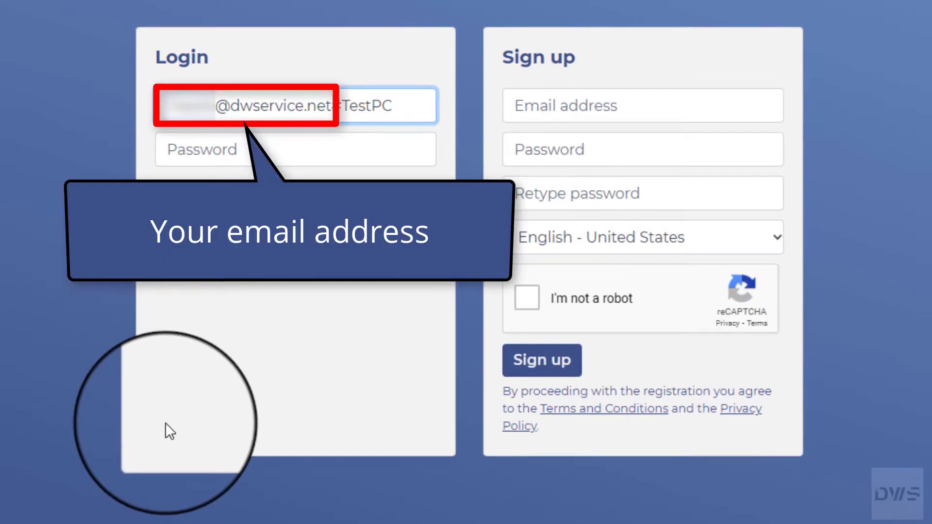
pyautogui.write('#')
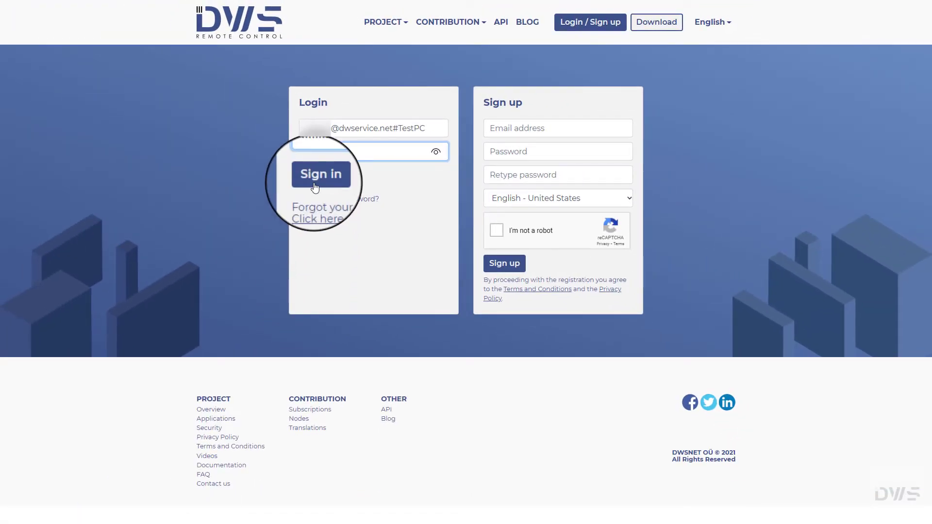
# Sign in as email#TestPC, then reopen DWService.net from a new tab's quick link.
pyautogui.click(321, 174)
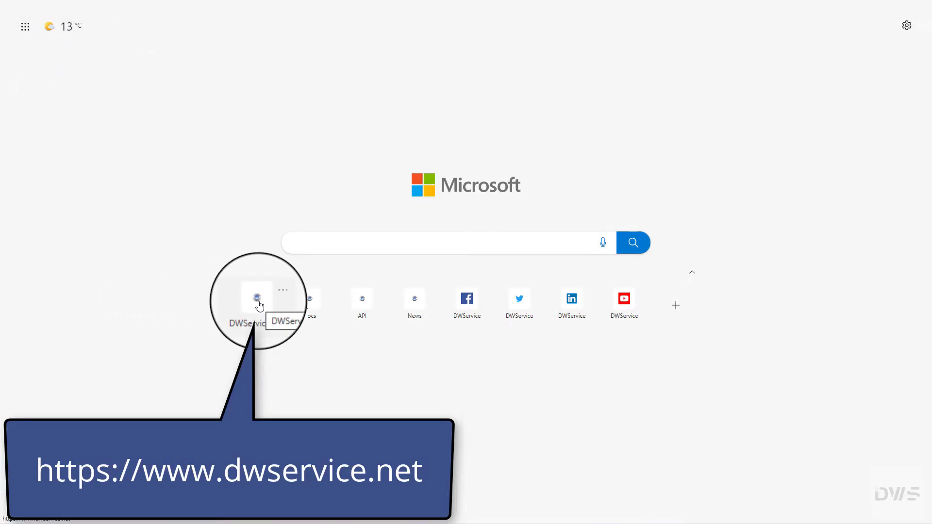
pyautogui.click(256, 299)
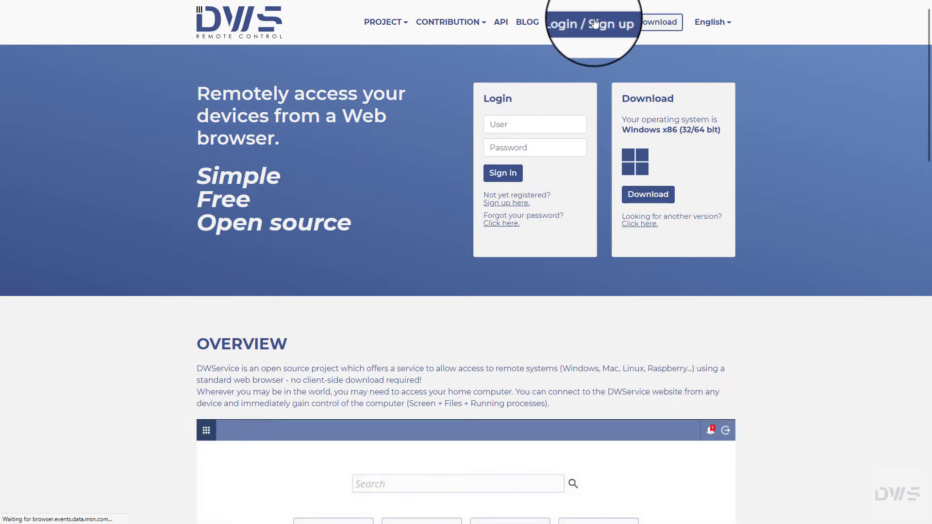
# Enter email#My Devices/TestPC and the password in the login form.
pyautogui.click(590, 23)
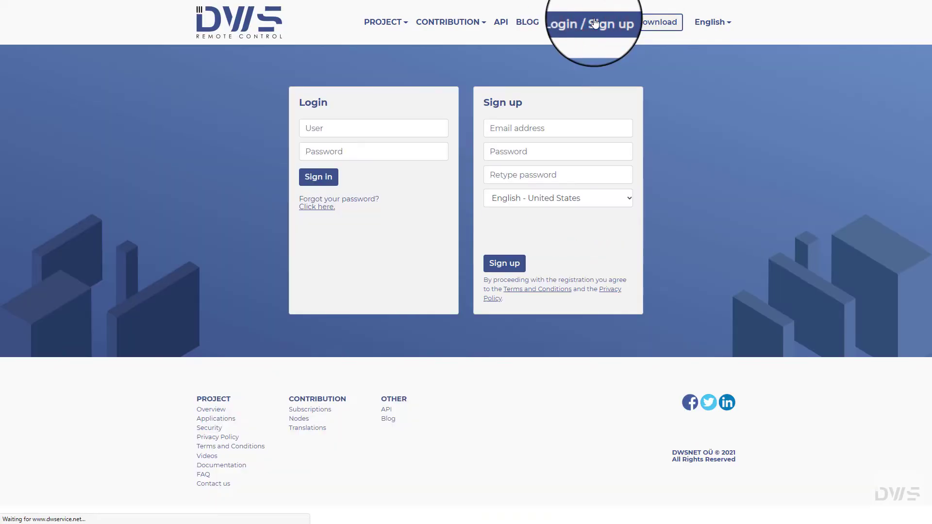
pyautogui.click(373, 127)
pyautogui.write('@dwservice.net#My Devices/TestPC')
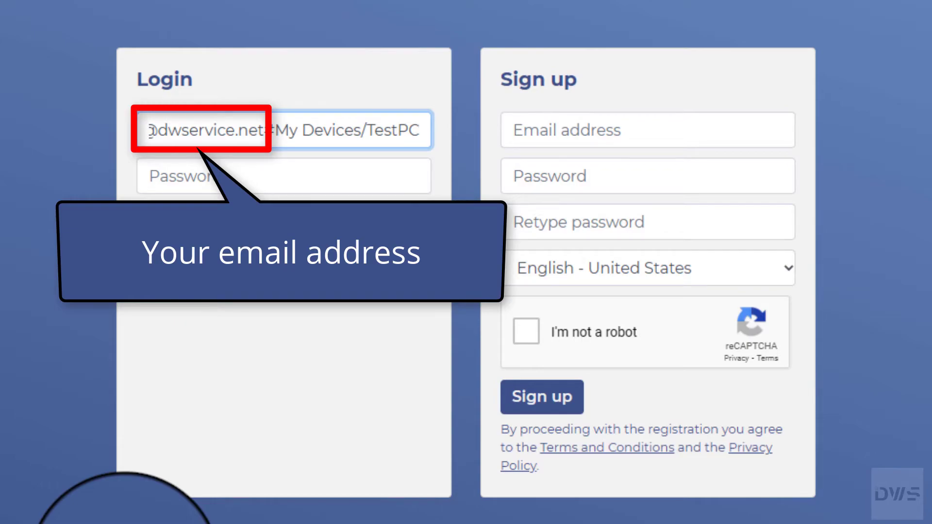
pyautogui.write('#')
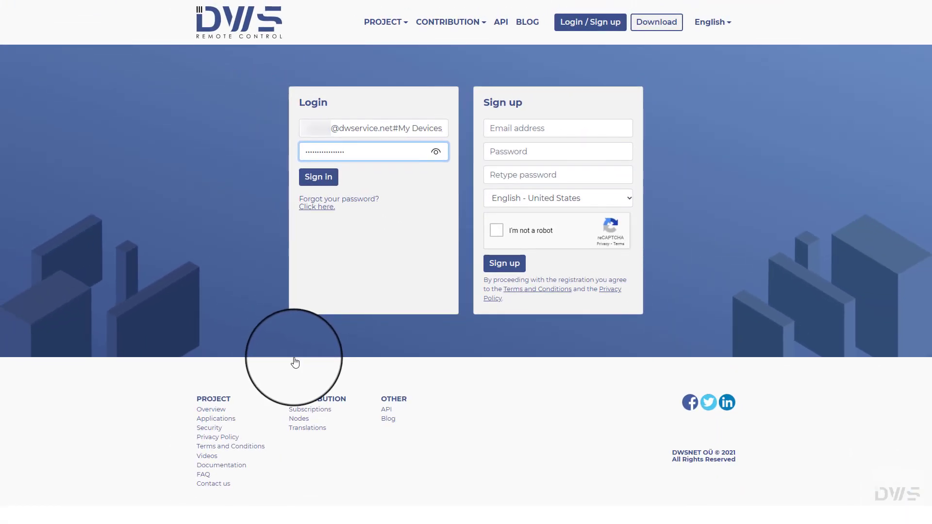
# Sign in as email#My Devices/TestPC to reach the TestPC agent tools.
pyautogui.click(318, 177)
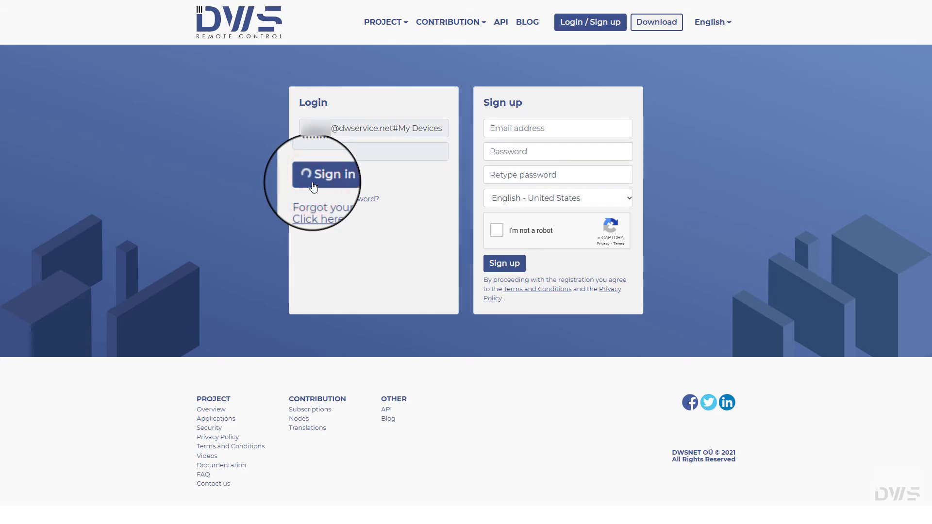
pyautogui.click(326, 174)
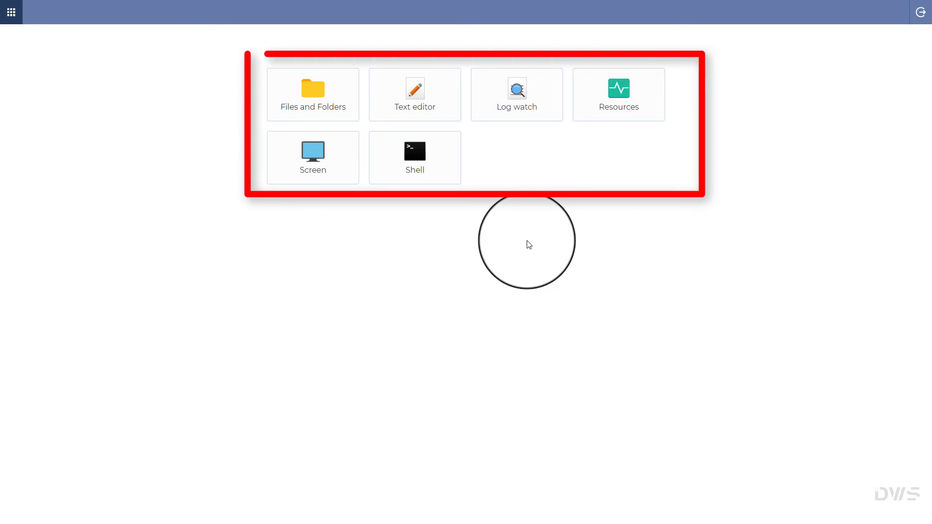